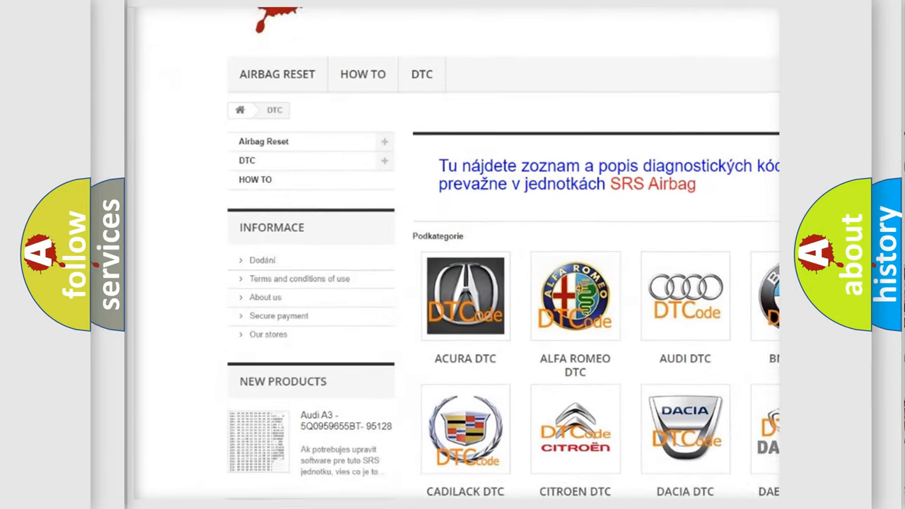
scroll("down", 3)
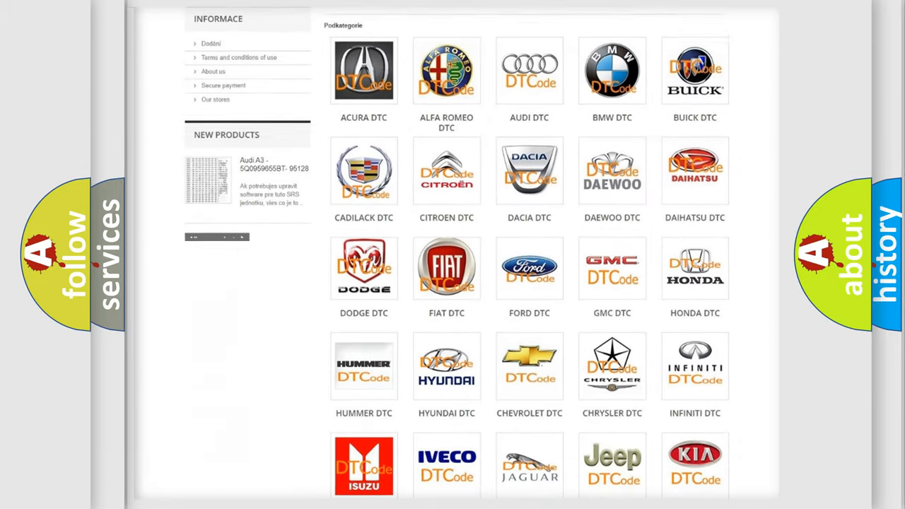
scroll("down", 3)
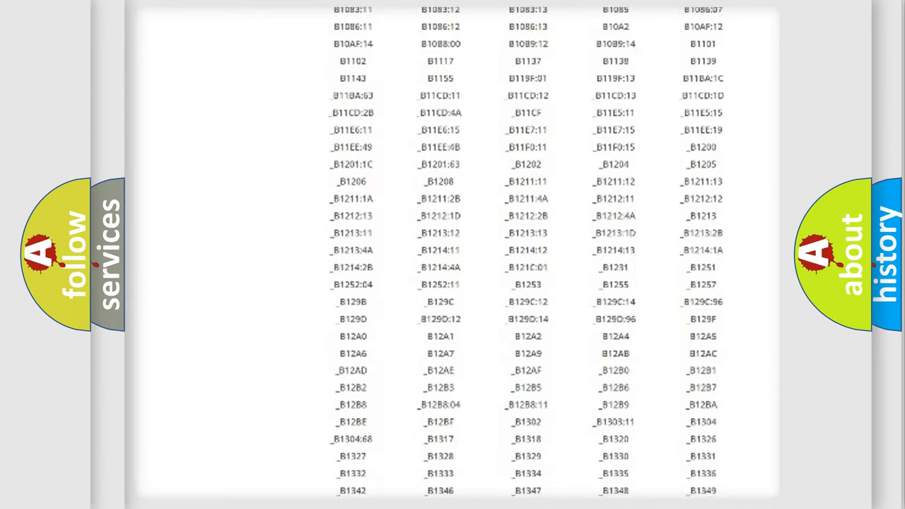
scroll("down", 3)
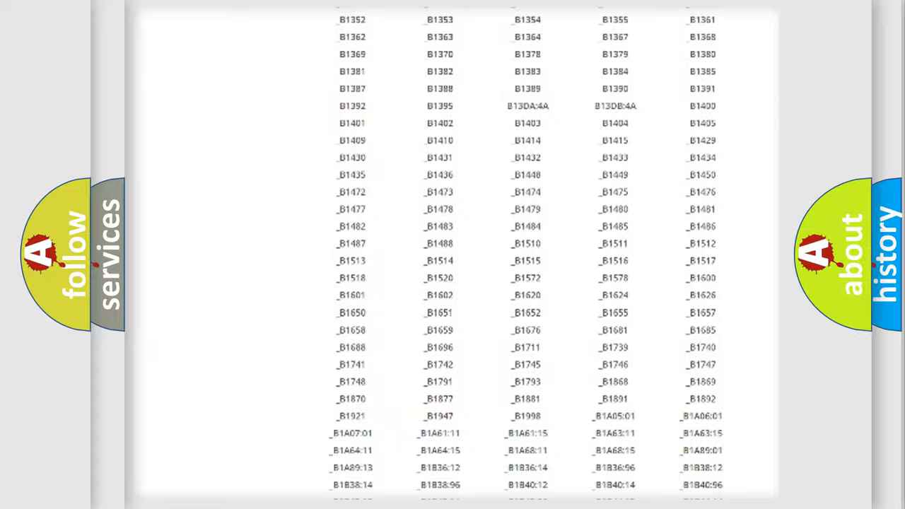